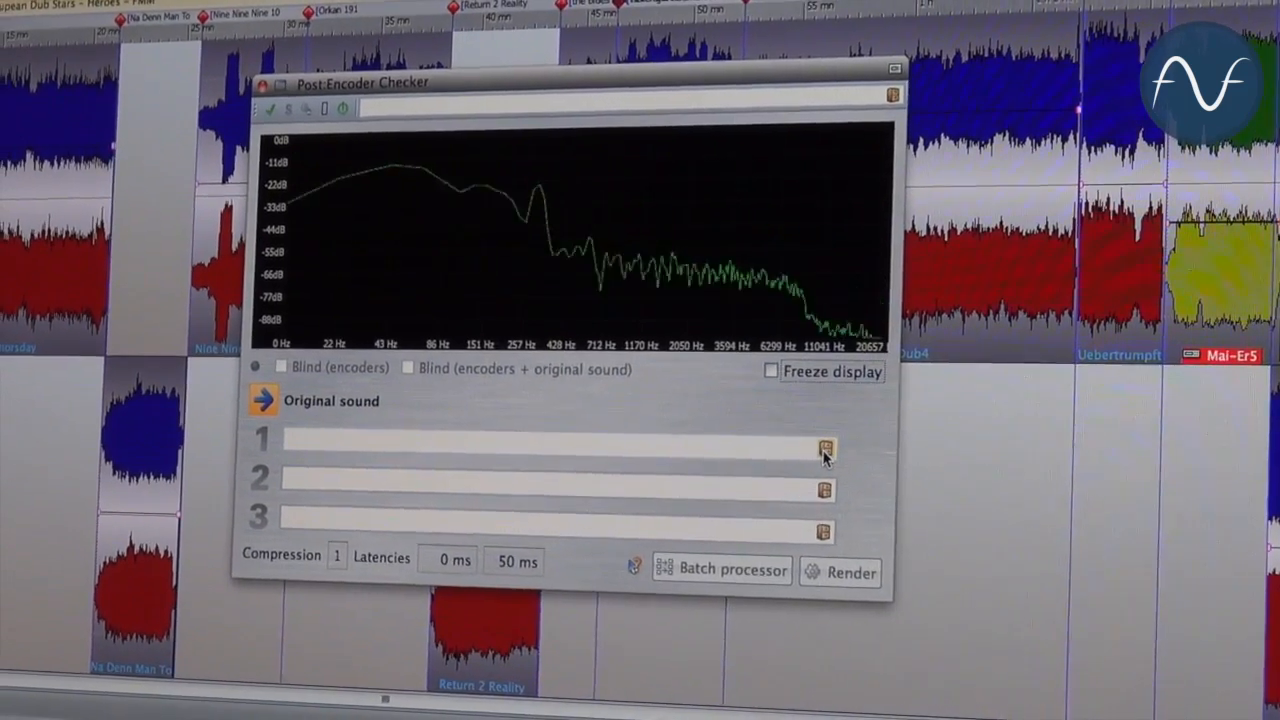
Load the 'MP3 - Lame Encoder - CBR 32 kbps' preset into encoder slot 1.
{"action": "left_click", "coordinate": [824, 446]}
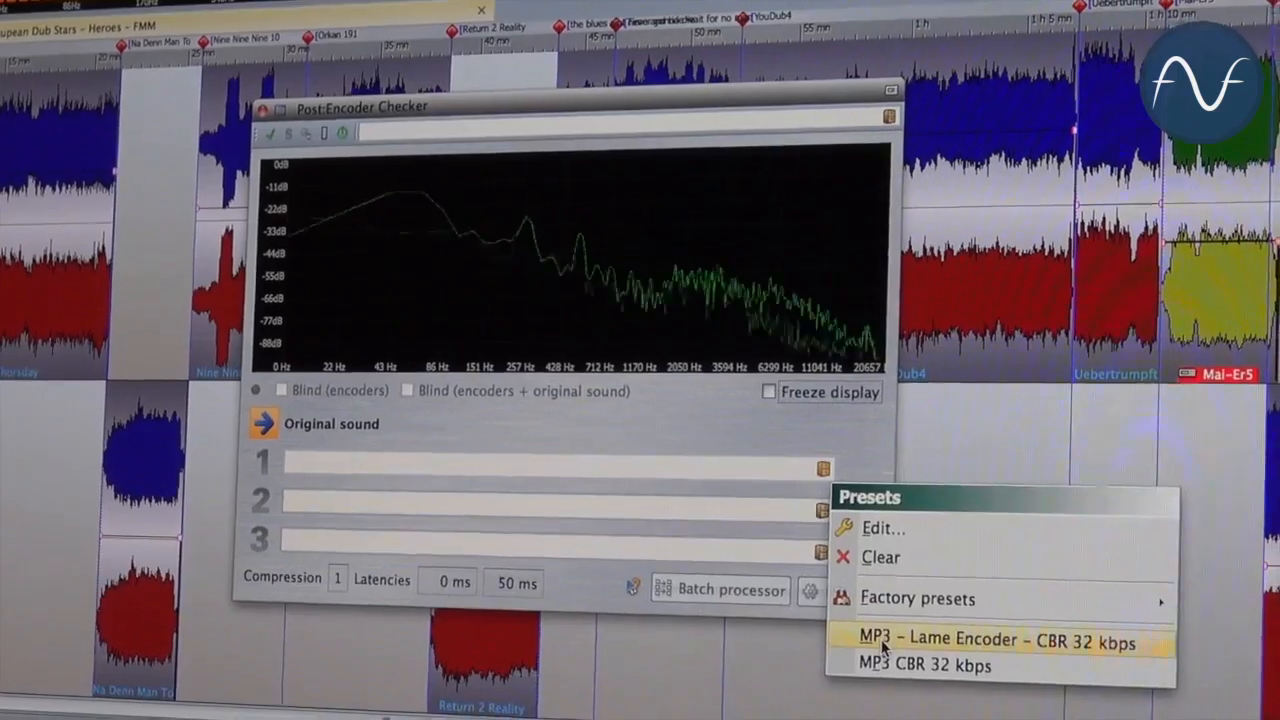
{"action": "left_click", "coordinate": [998, 642]}
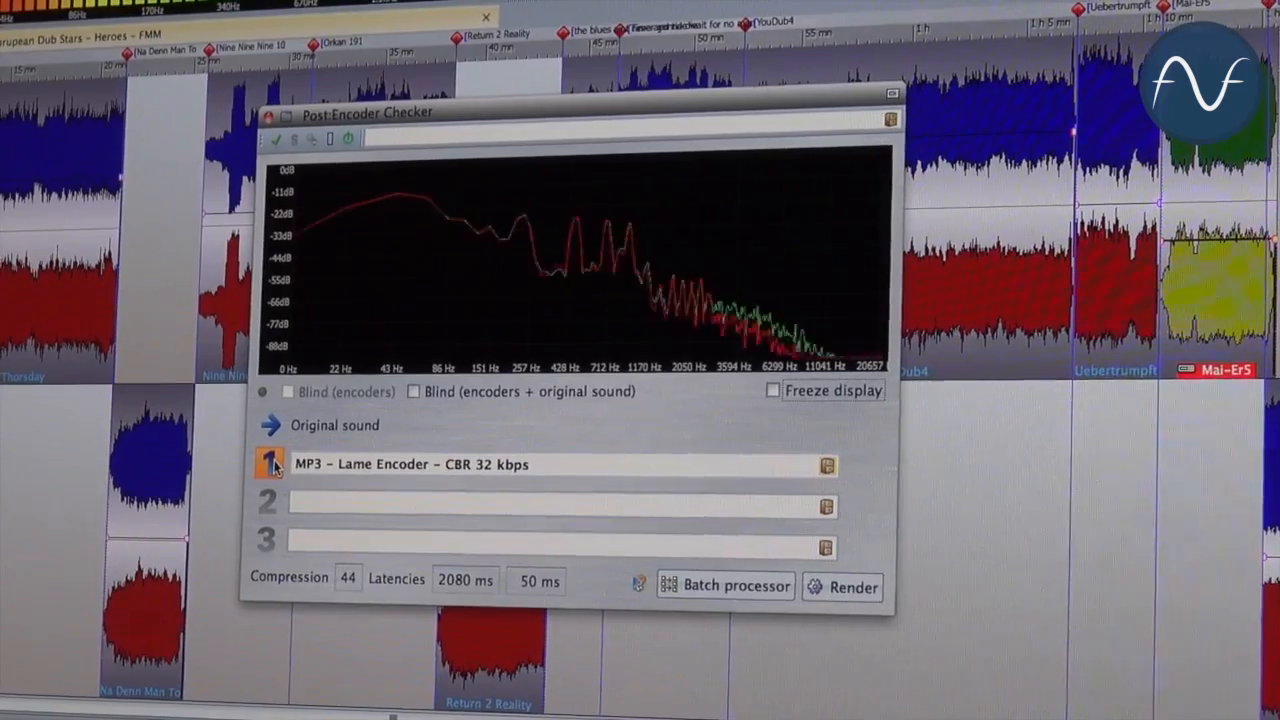
Audition the audio through the slot 1 MP3 32 kbps encoder.
{"action": "left_click", "coordinate": [274, 425]}
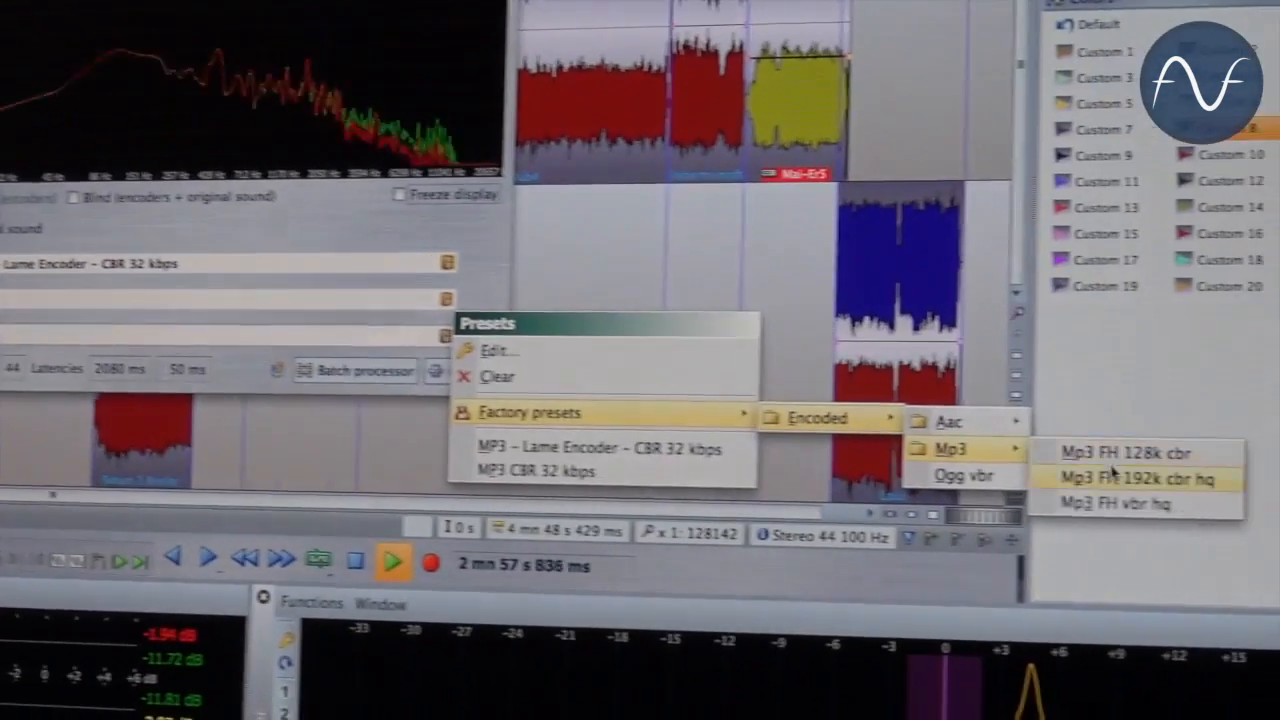
Put 'Mp3 FH 192k cbr hq' in slot 2 and browse factory AAC presets for slot 3.
{"action": "left_click", "coordinate": [1129, 478]}
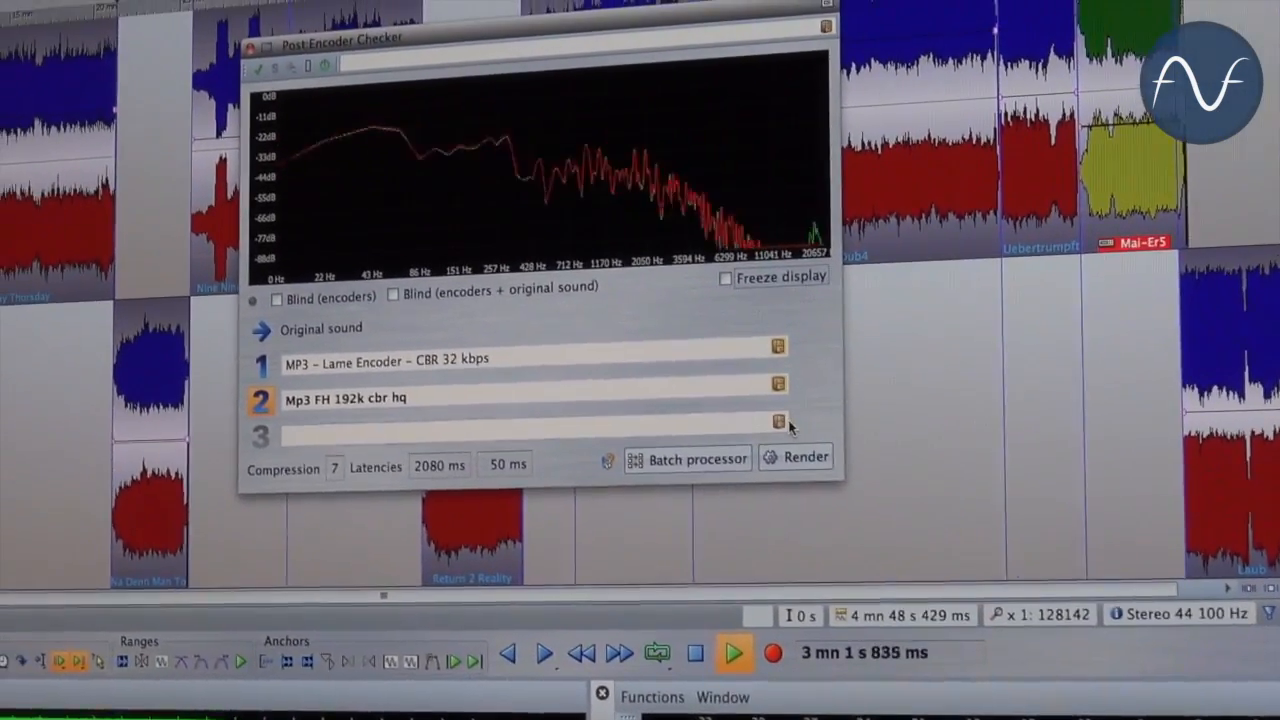
{"action": "left_click", "coordinate": [778, 421]}
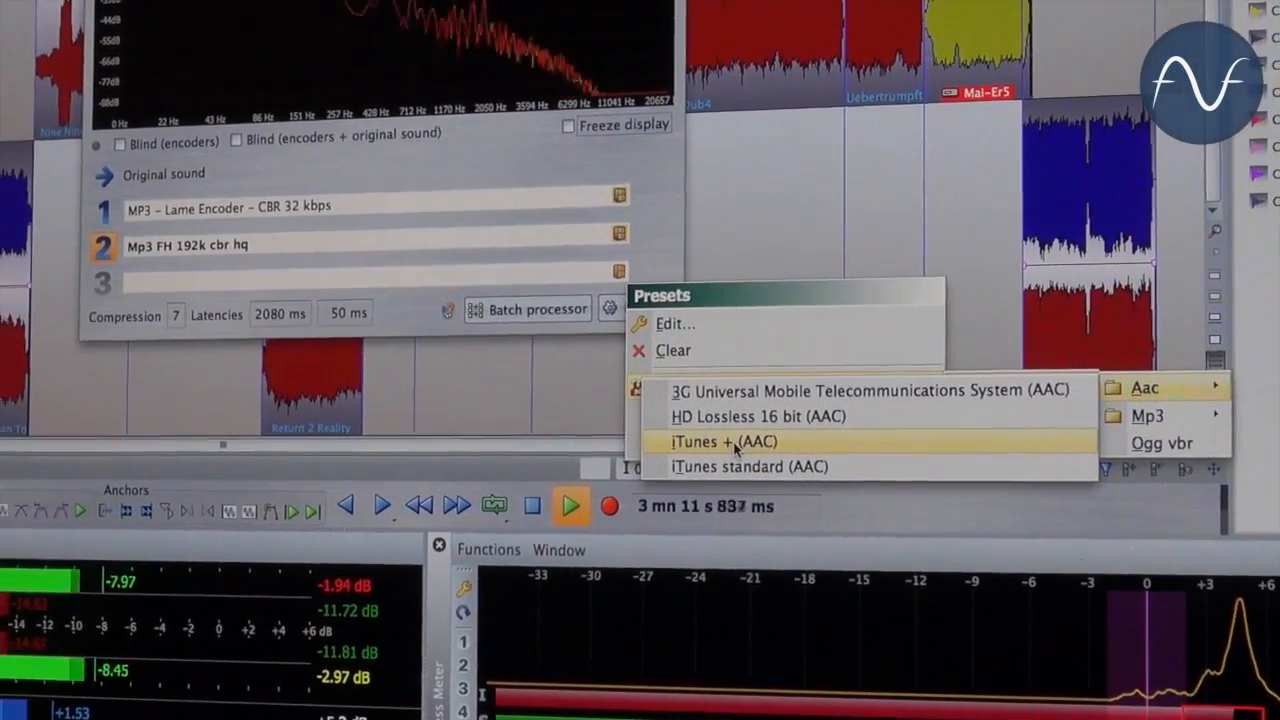
Load the 'iTunes + (AAC)' preset into encoder slot 3.
{"action": "left_click", "coordinate": [727, 441]}
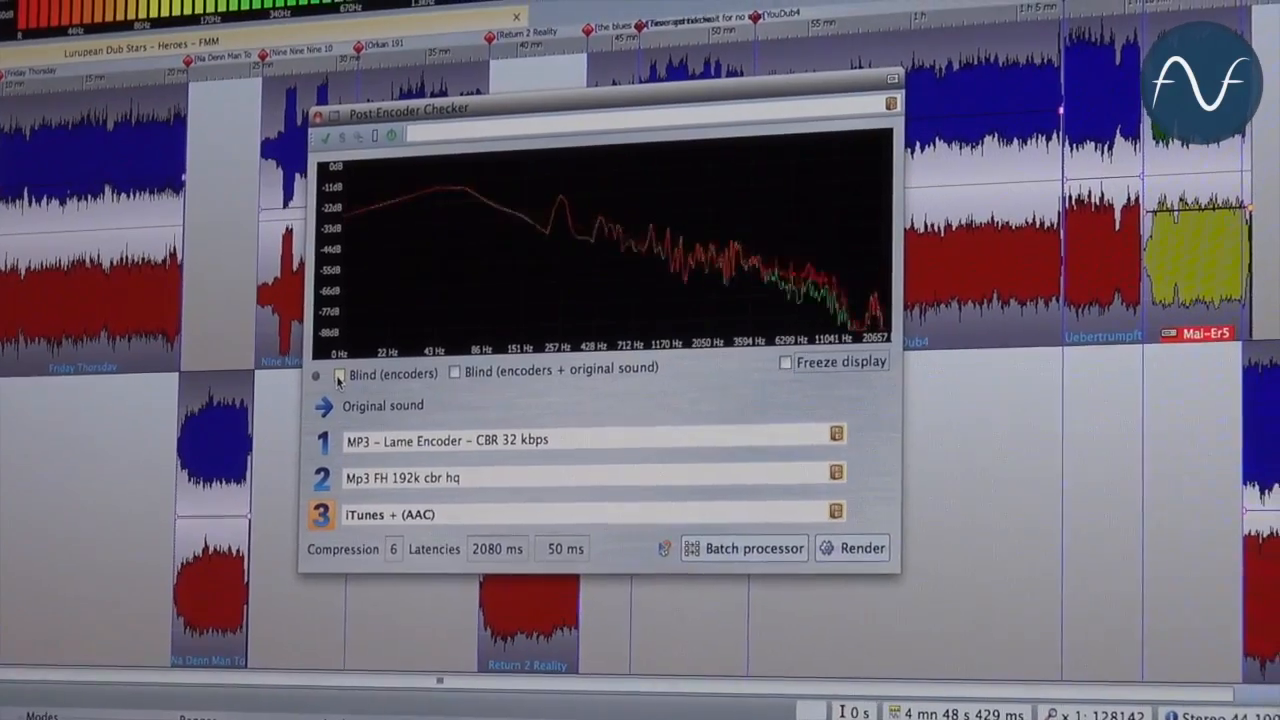
Run a blind comparison of the three encoders, including the original sound.
{"action": "left_click", "coordinate": [336, 375]}
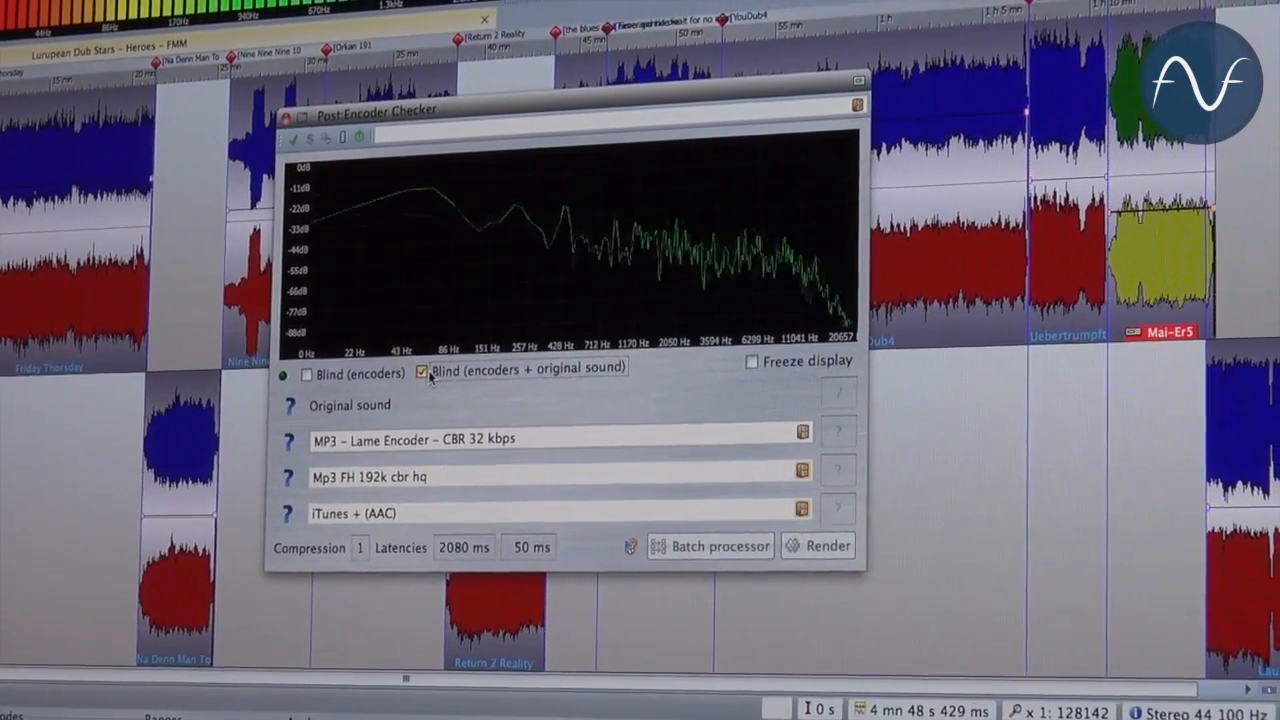
{"action": "left_click", "coordinate": [422, 372]}
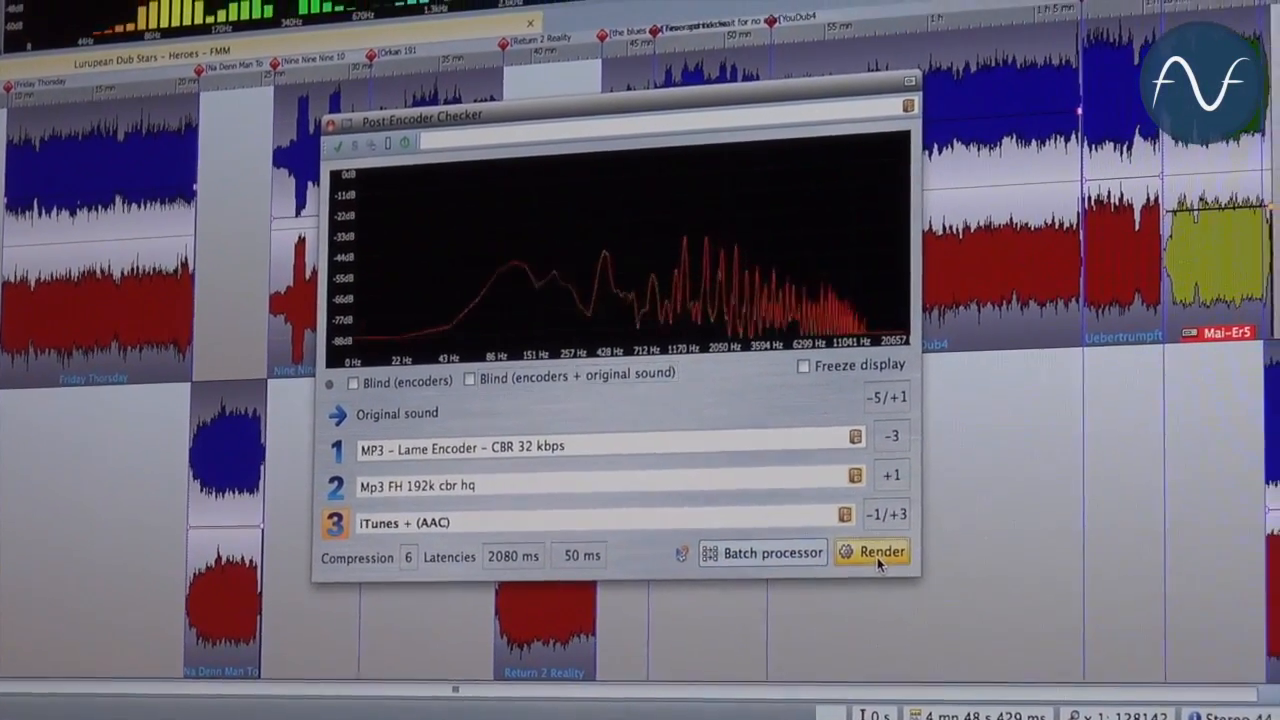
{"action": "left_click", "coordinate": [870, 551]}
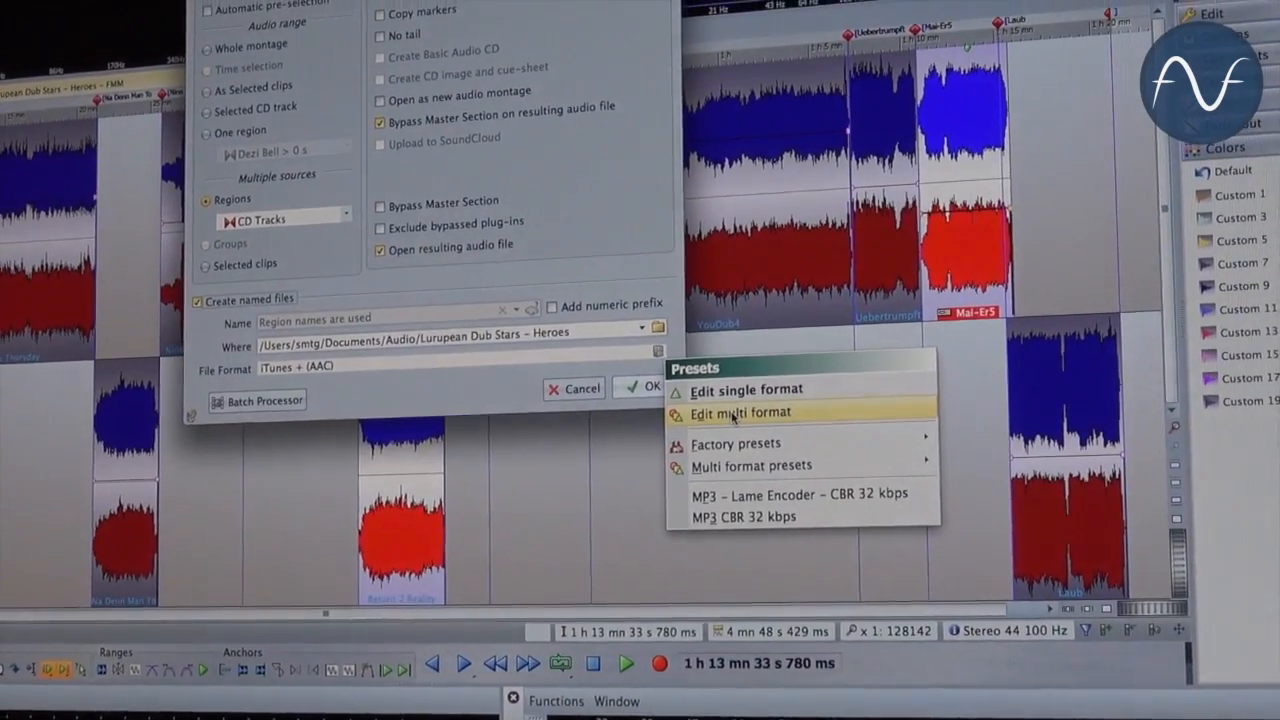
Add an AAC factory preset to the multi-format list after MP3 32 kbps.
{"action": "left_click", "coordinate": [741, 413]}
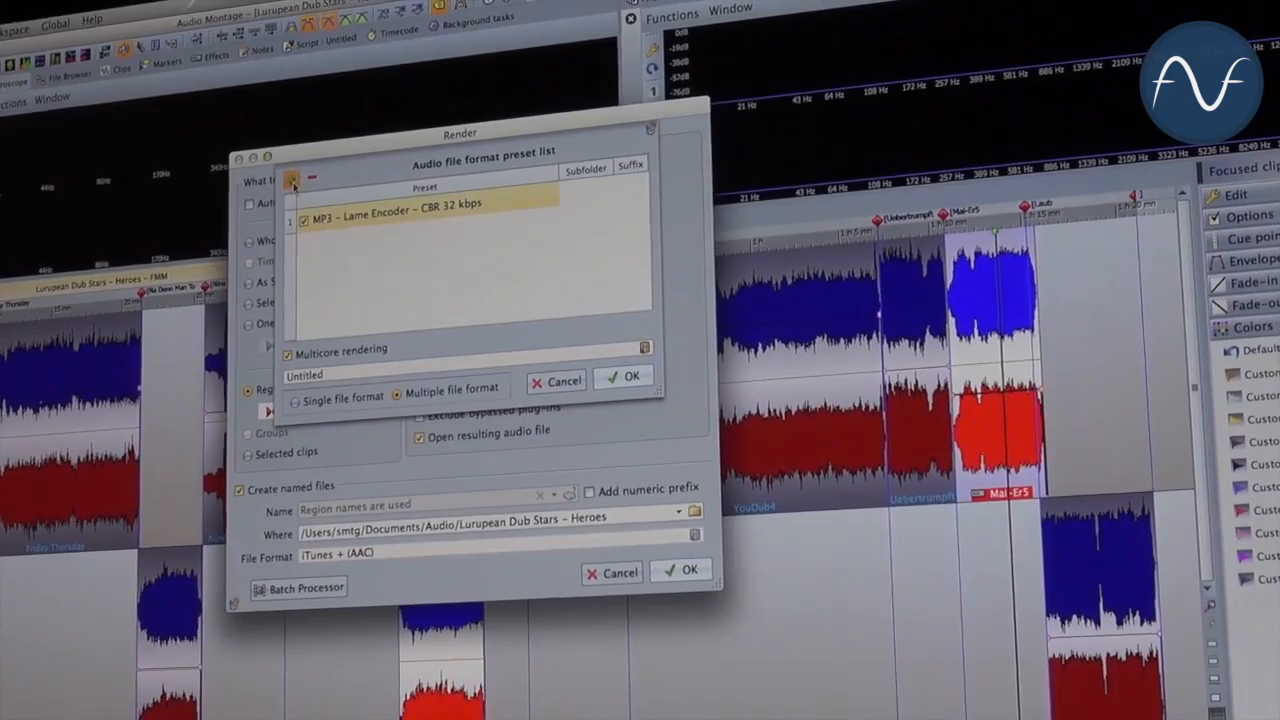
{"action": "left_click", "coordinate": [293, 189]}
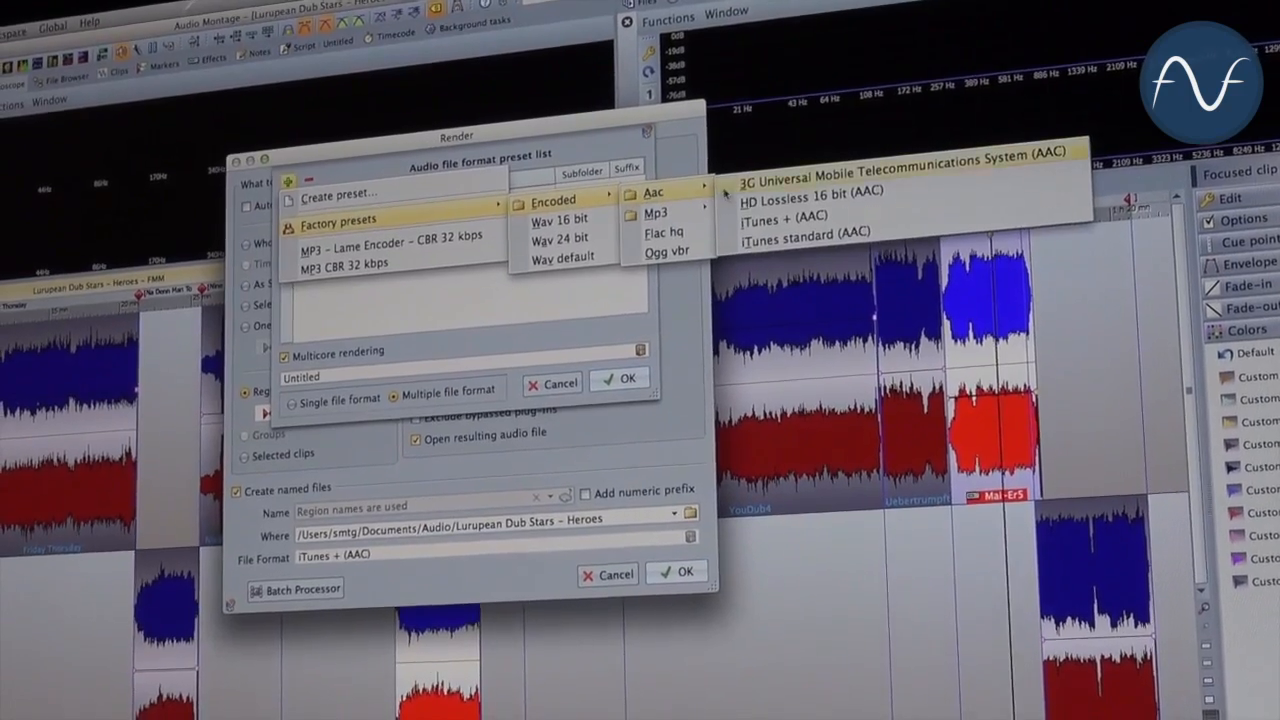
{"action": "left_click", "coordinate": [784, 215]}
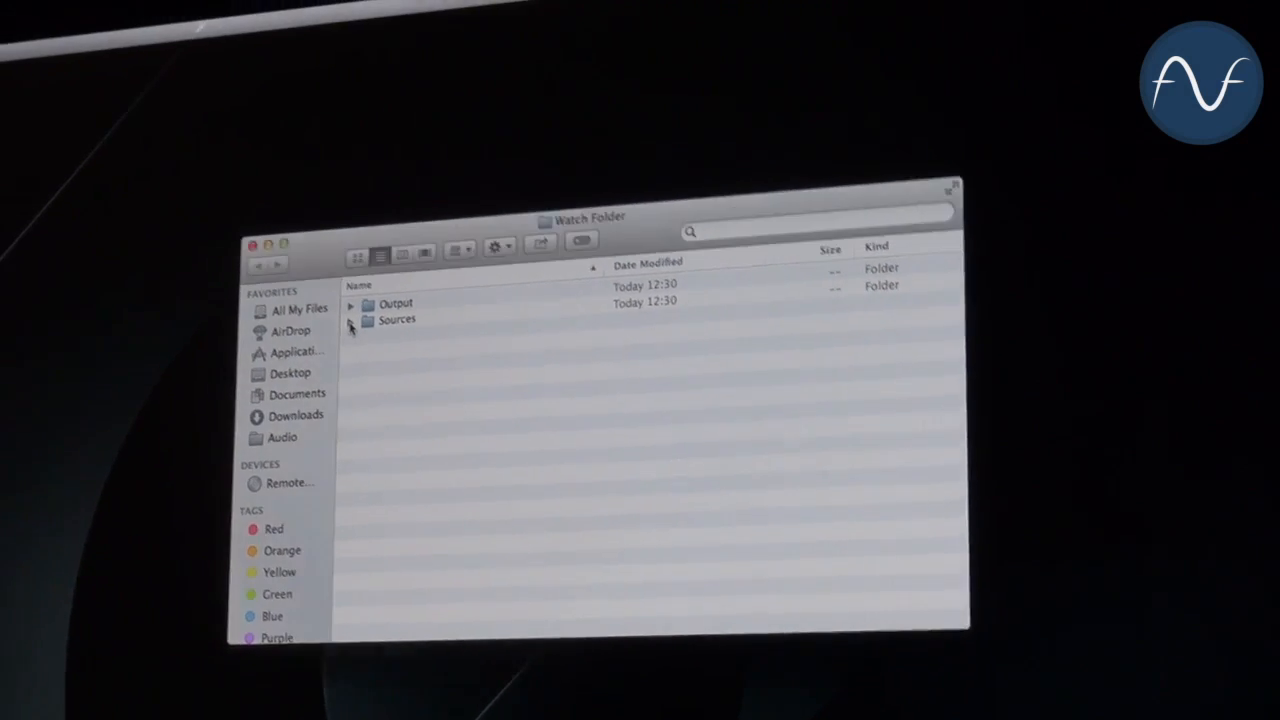
Expand the Sources folder in Finder to show its MP3 file.
{"action": "left_click", "coordinate": [352, 319]}
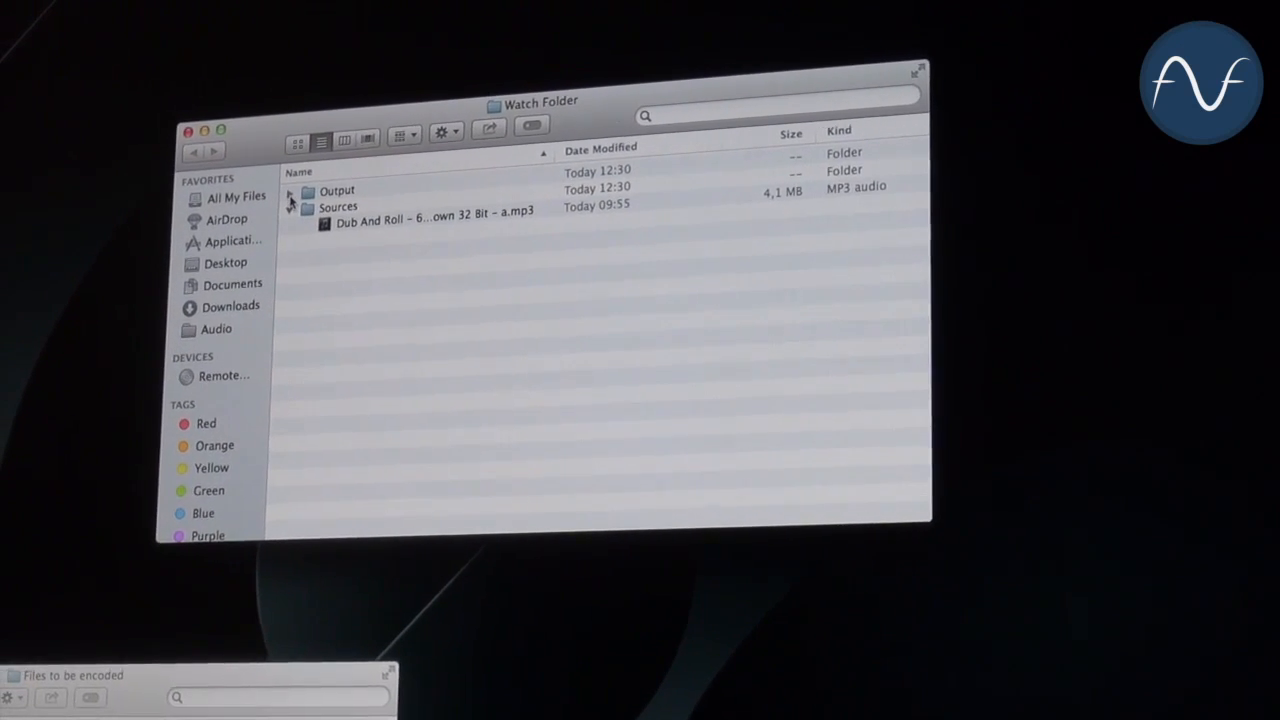
{"action": "left_click", "coordinate": [307, 191]}
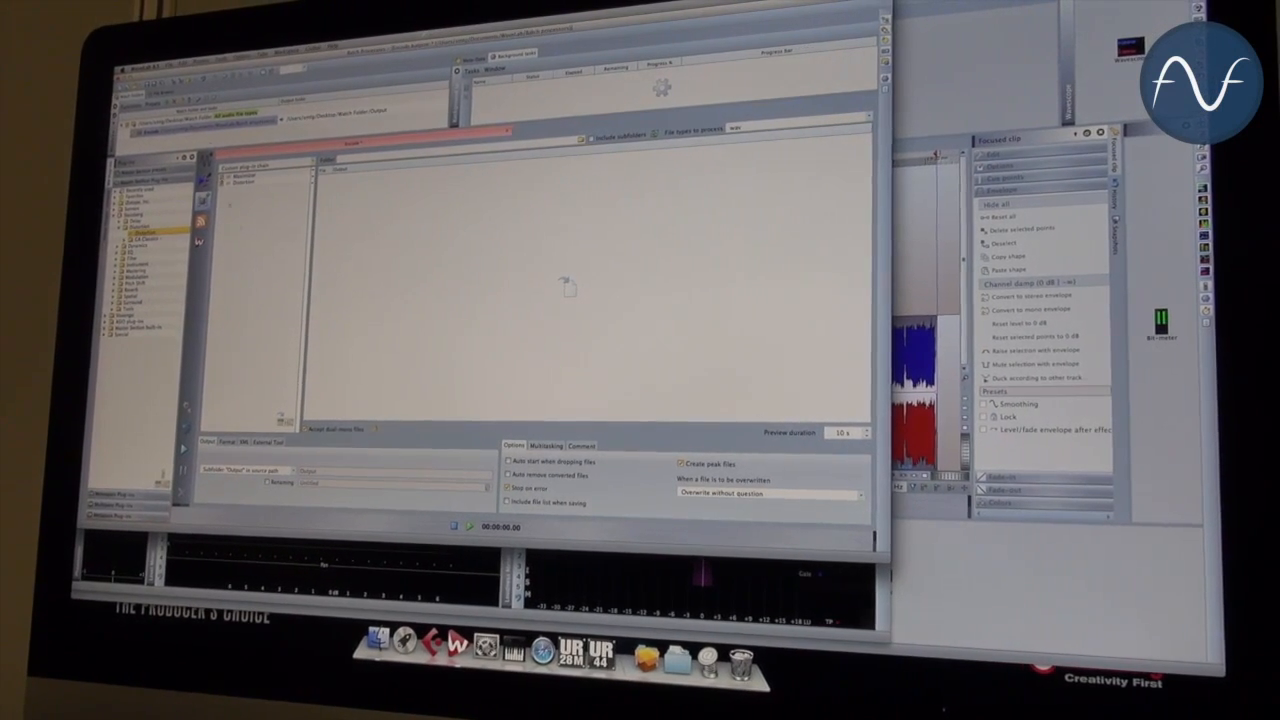
Show the Batch Processor's File menu, with saving and batch renaming commands.
{"action": "left_click", "coordinate": [178, 74]}
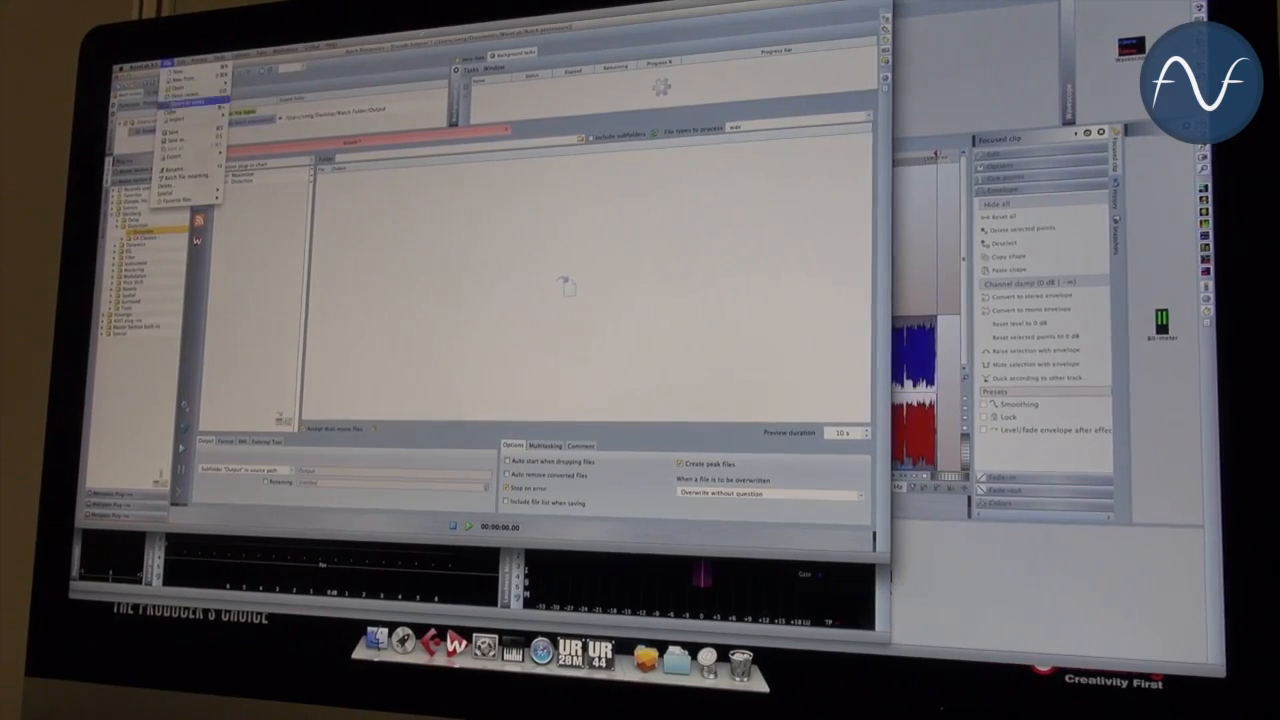